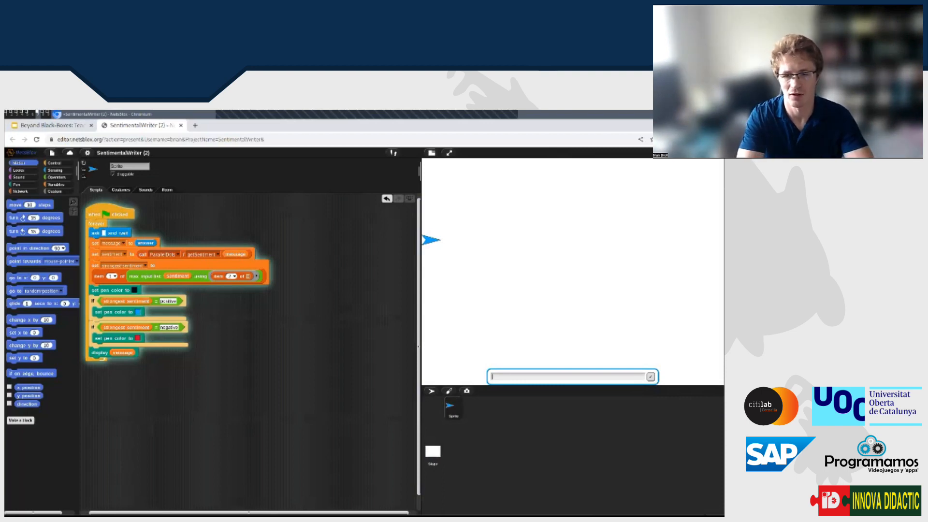
Step: Submit 'How are you today?' and 'I love cats and Snap!' to the SentimentalWriter ask prompt
text(How are you today?)
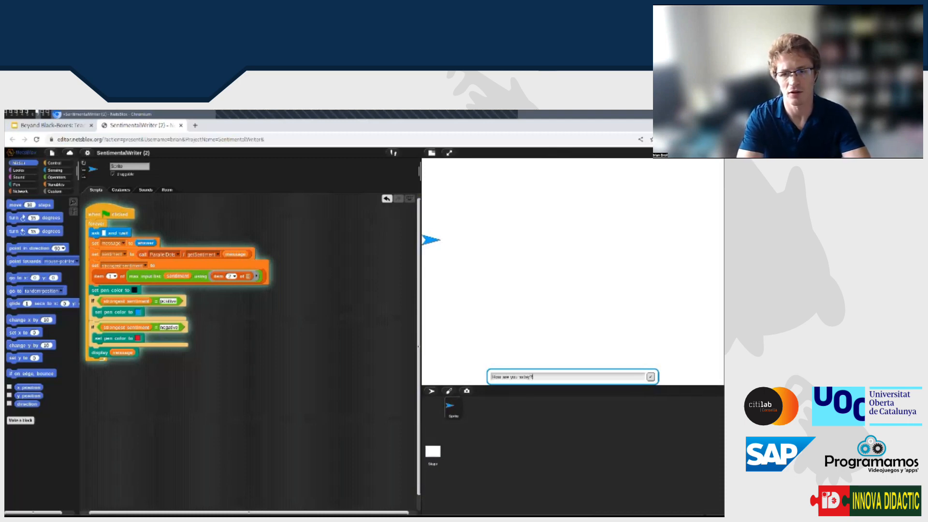
click(649, 377)
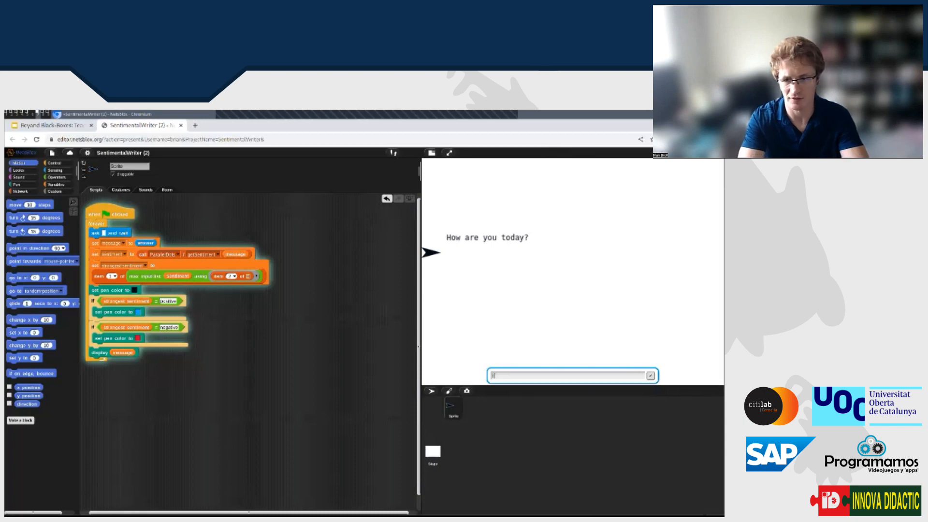
text(I love cats and Snap)
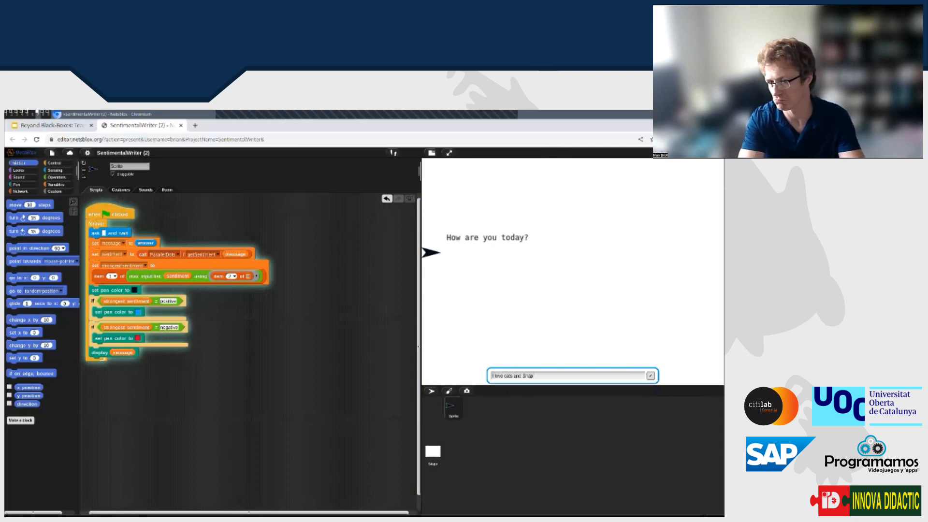
click(649, 375)
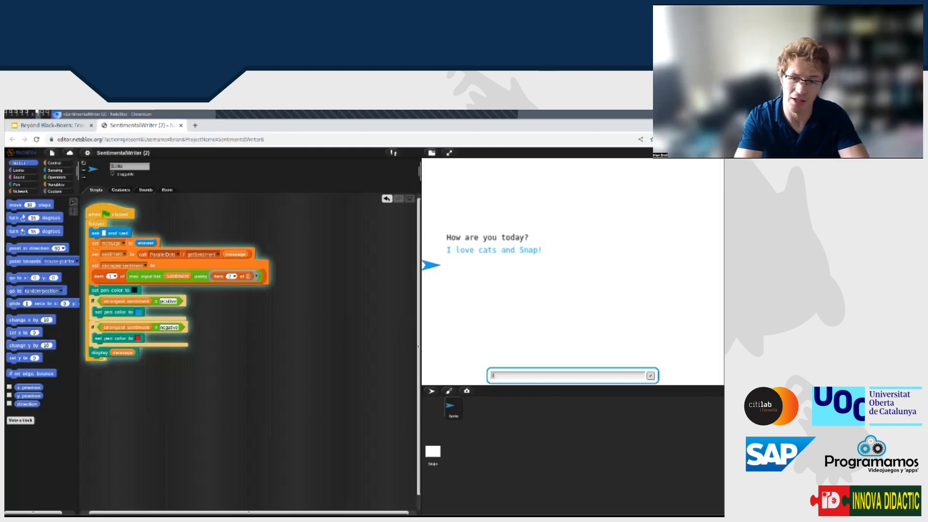
Step: Submit 'I have Java!' and start typing the 'I hate J...' message
text(I have Java)
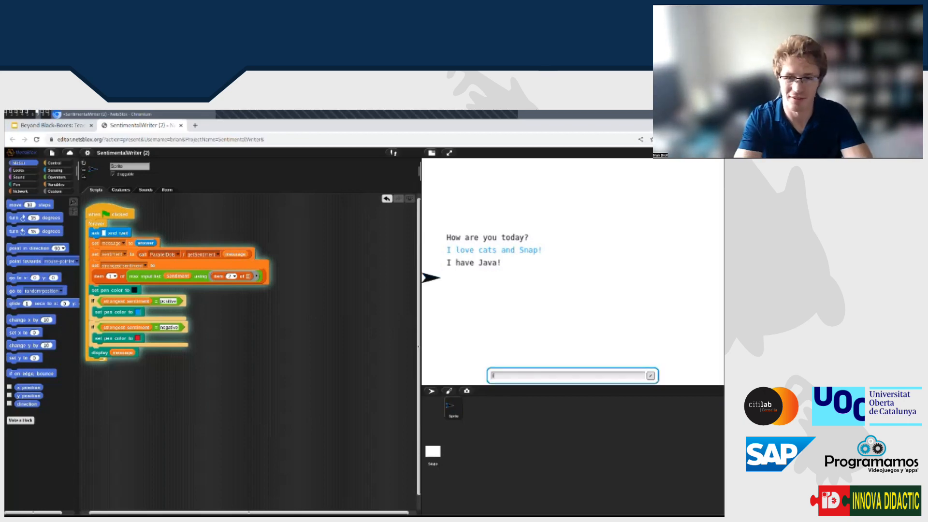
text(I hate J)
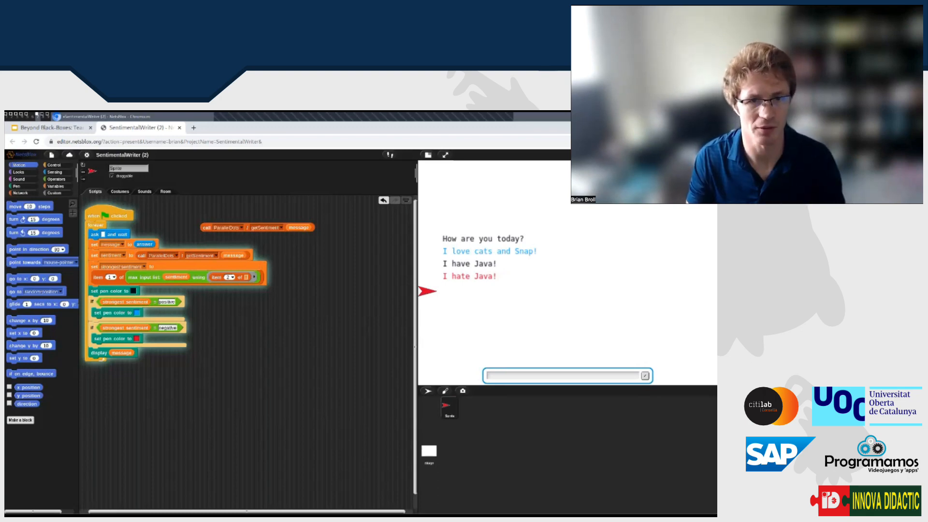
click(279, 228)
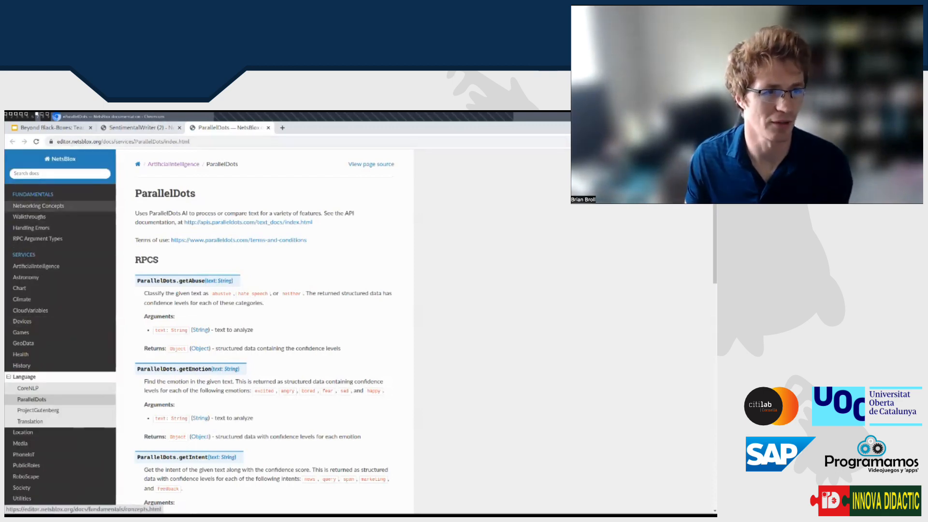
mouse_move(31, 227)
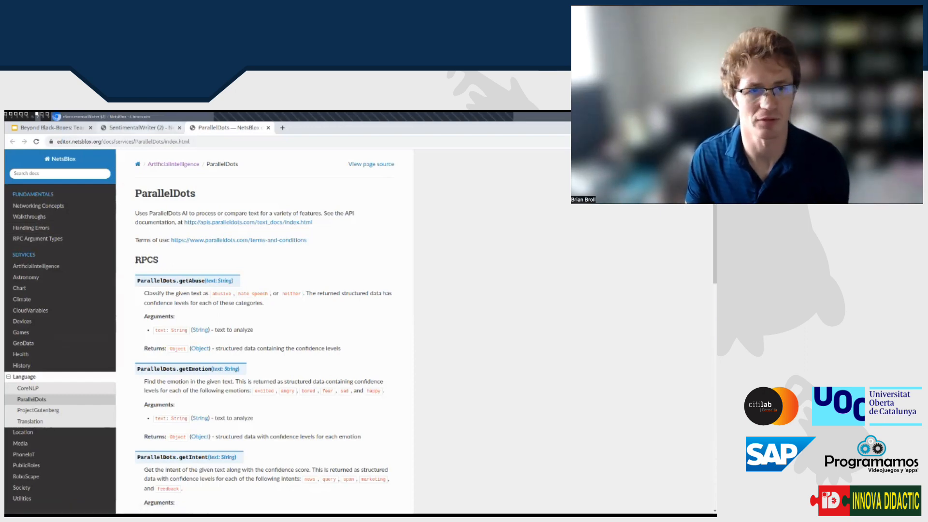
Step: Return to SentimentalWriter, dismiss the ParallelDots help note and choose getSentiment
click(139, 127)
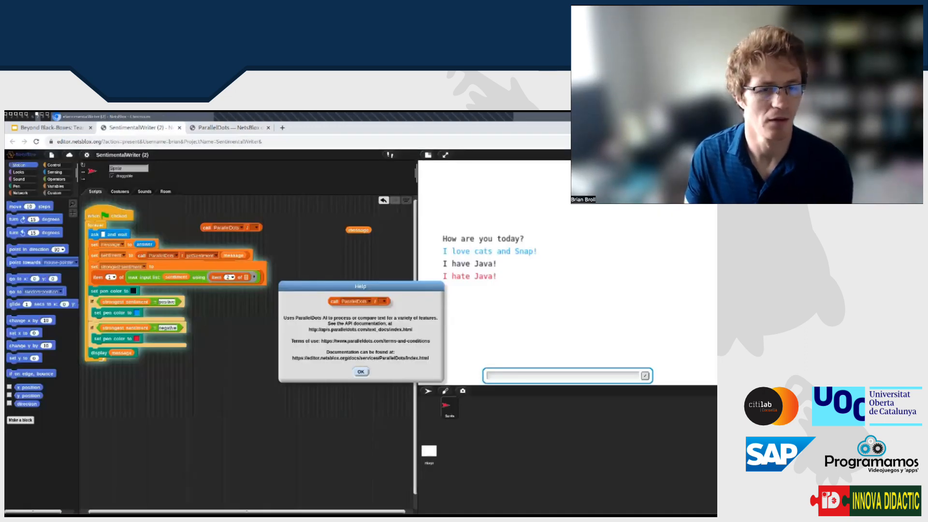
click(361, 371)
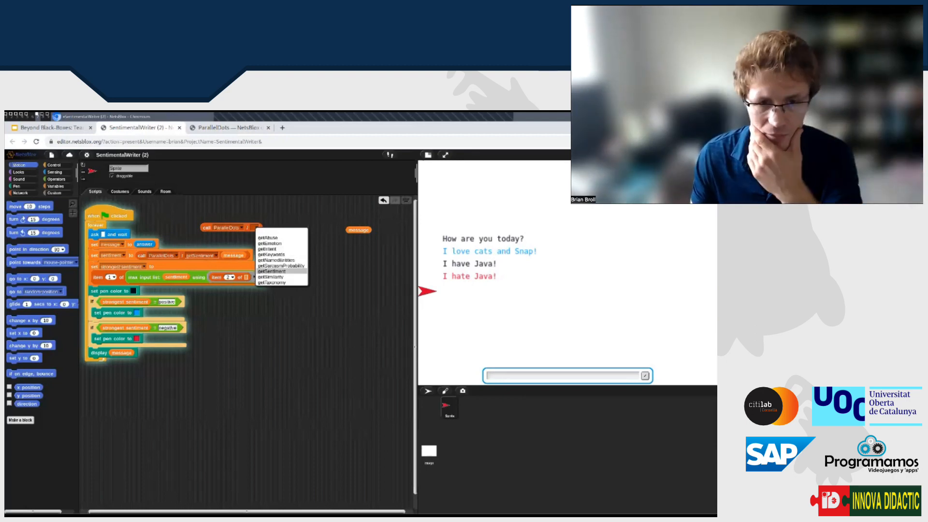
click(273, 265)
text(I ha)
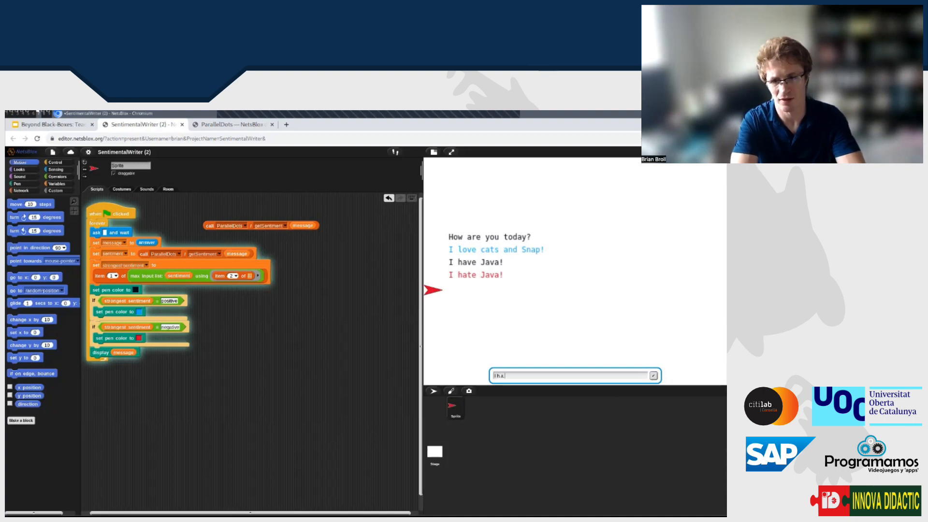
text(t)
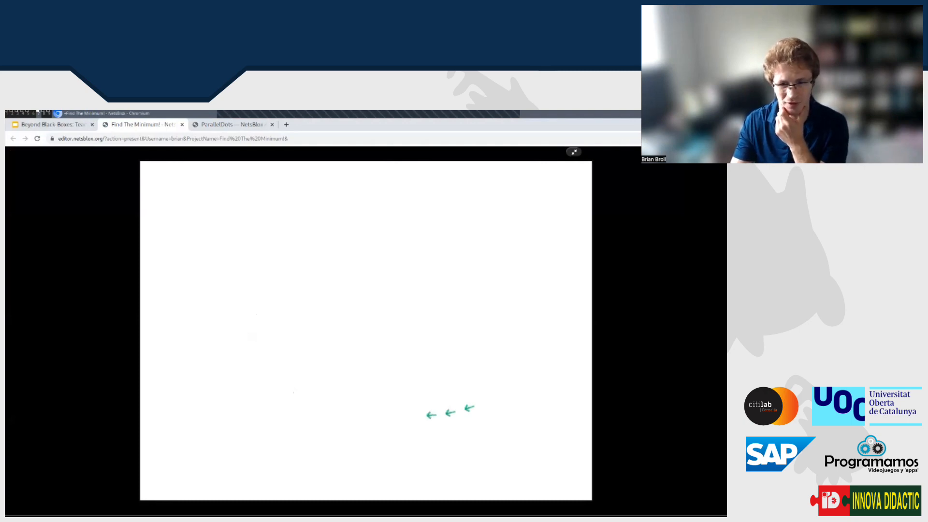
Step: Probe a final stage point to solve the round in 5 clicks, then restart with space
click(420, 413)
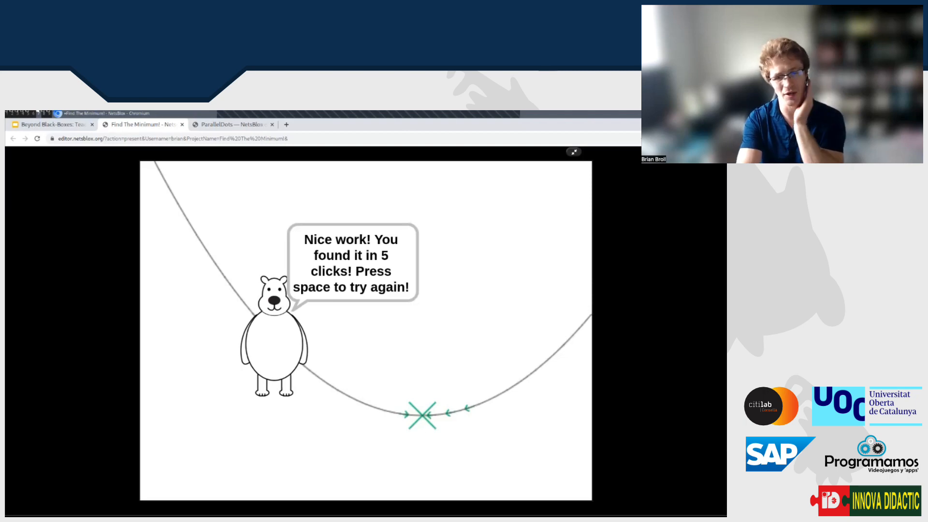
key(space)
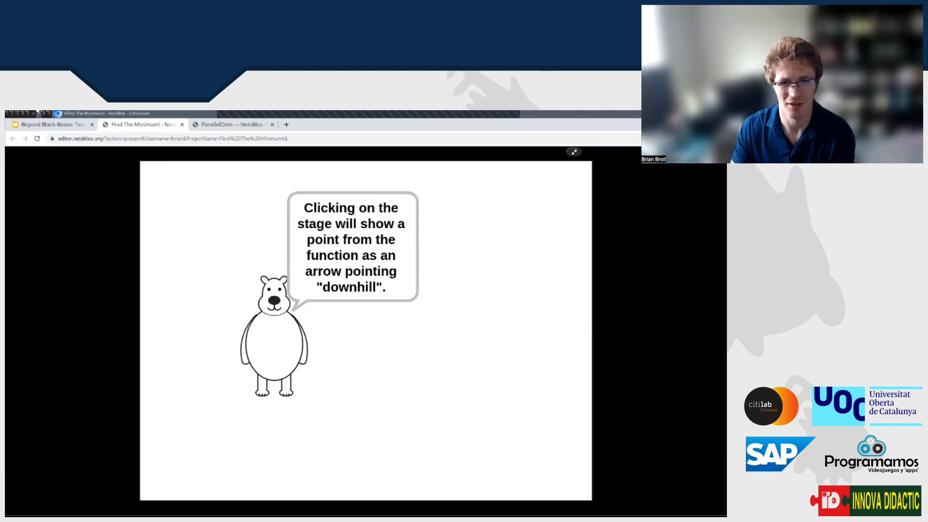
Step: Probe a point on the stage to reveal its downhill arrow
click(460, 392)
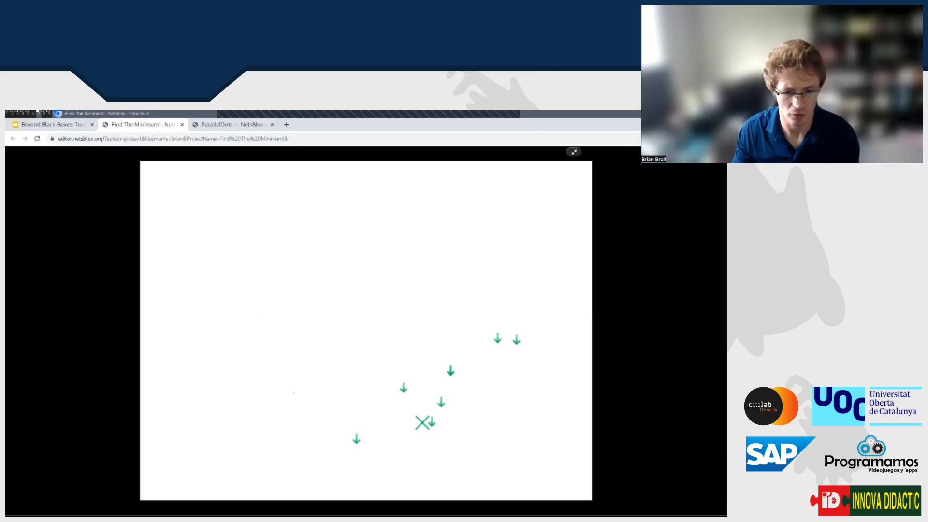
Step: Probe another point of the wavy curve toward the 11-click solution
click(346, 451)
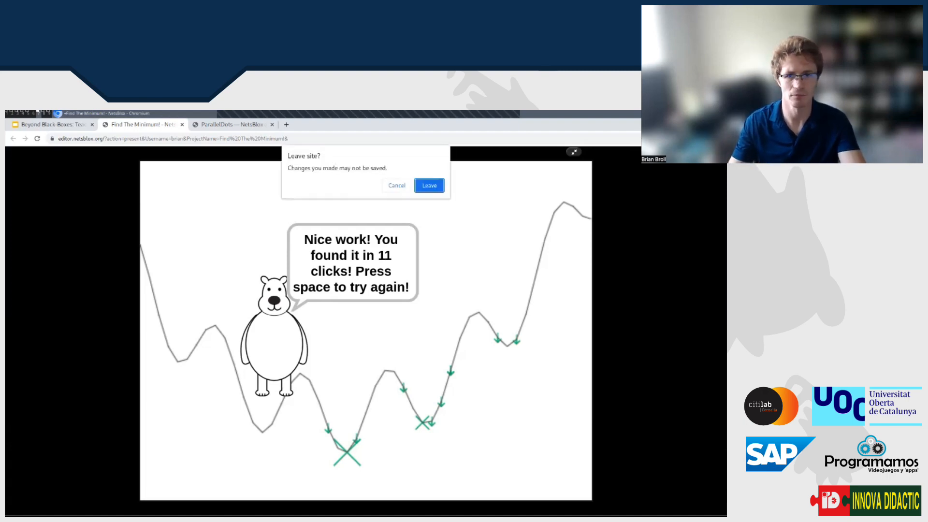
click(428, 185)
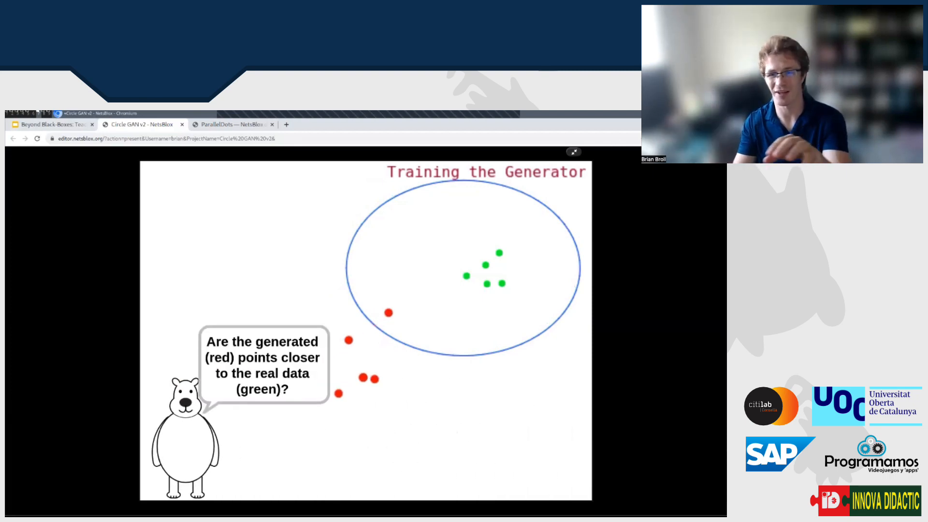
Step: Switch to the Beyond Black-Boxes slides tab showing the GAN title slide
click(50, 124)
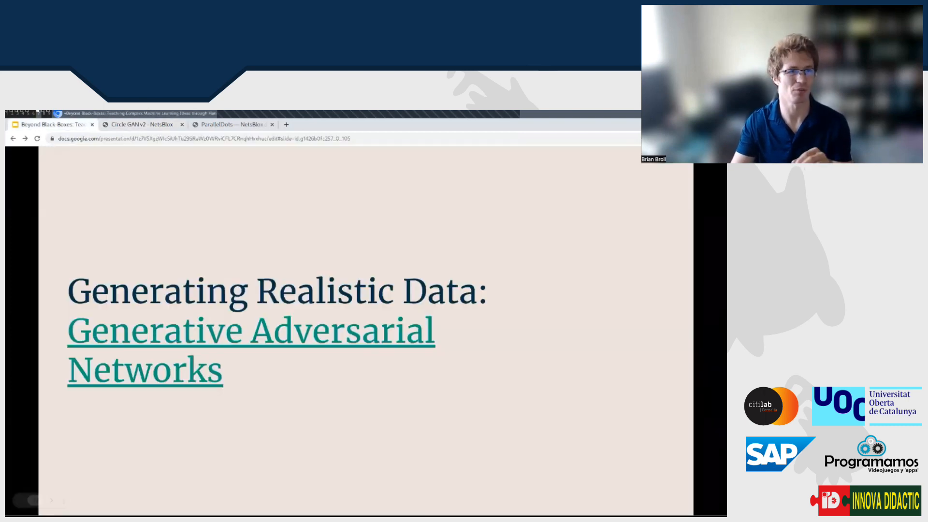